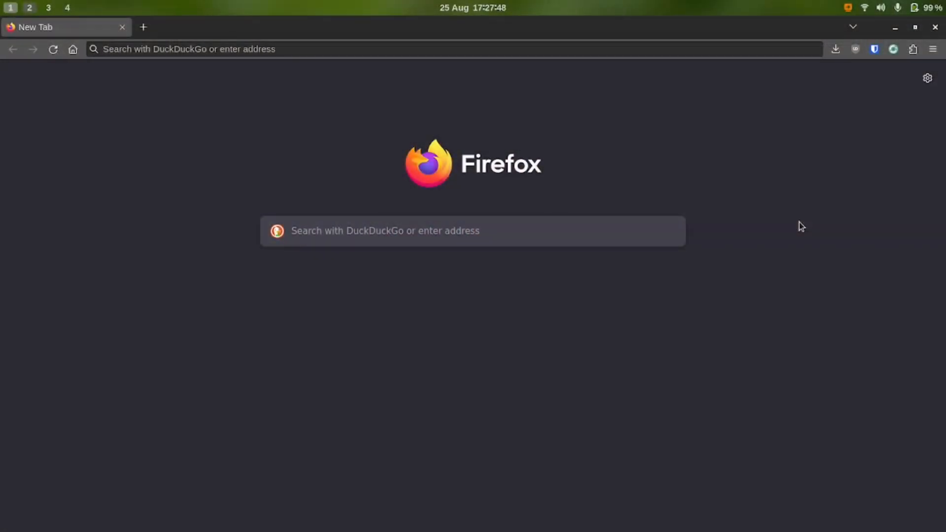
# Step: Show the uBlock Origin popup on the new tab with the extra per-site tool row collapsed
pyautogui.click(874, 49)
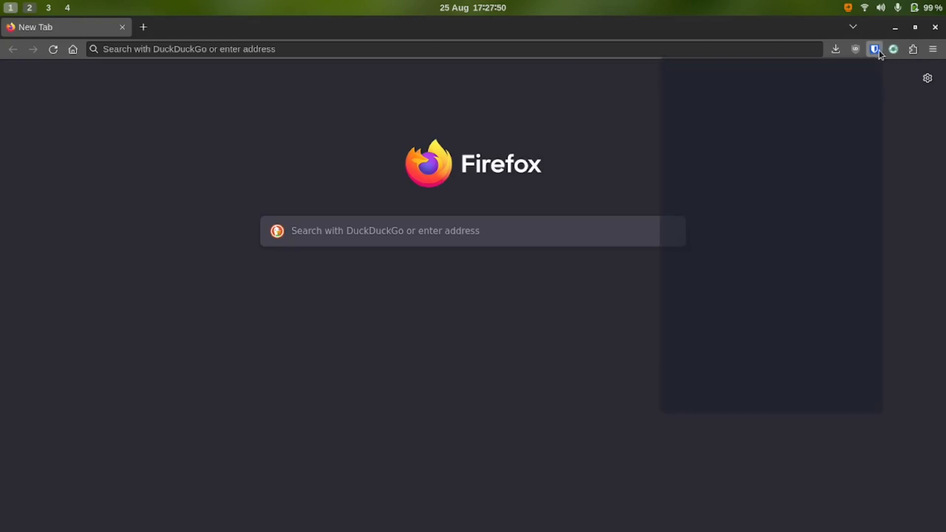
pyautogui.click(873, 49)
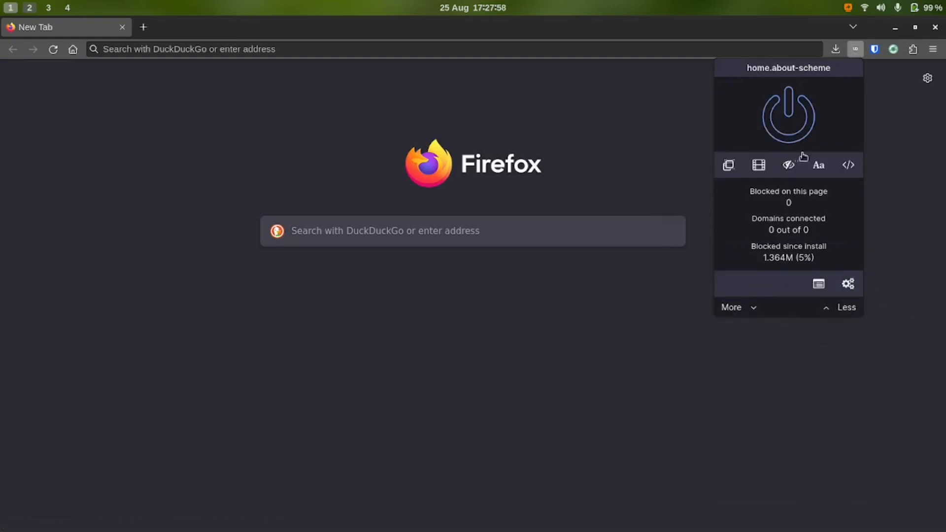
pyautogui.click(845, 307)
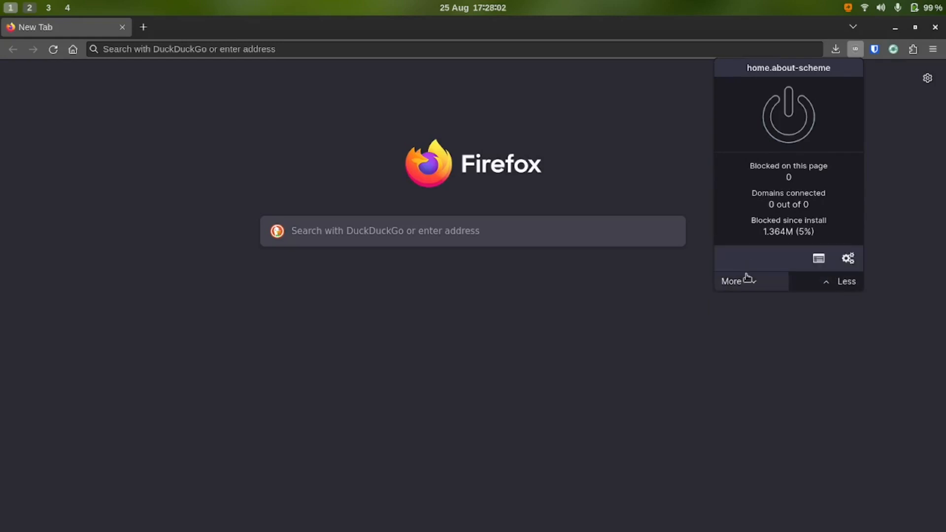
# Step: Open the dashboard, glance at My filters, and land back on the Settings page
pyautogui.click(847, 258)
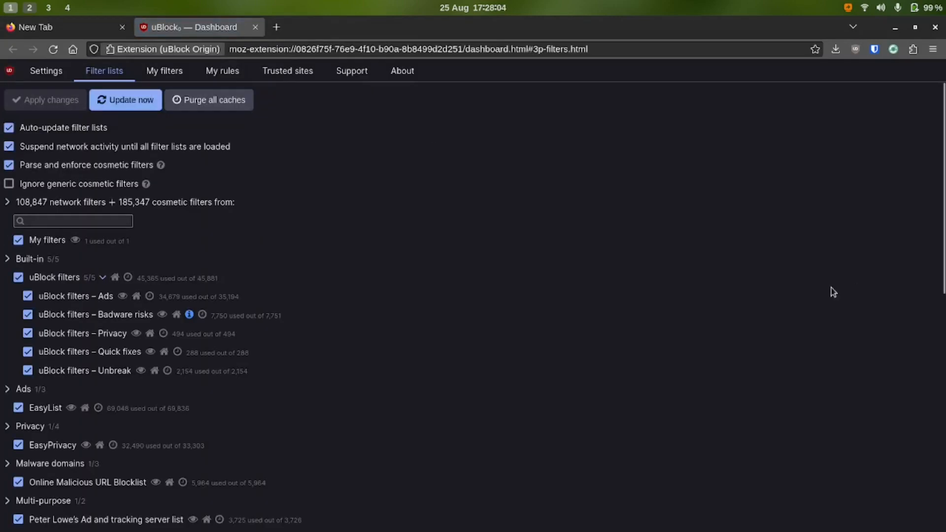
pyautogui.click(45, 71)
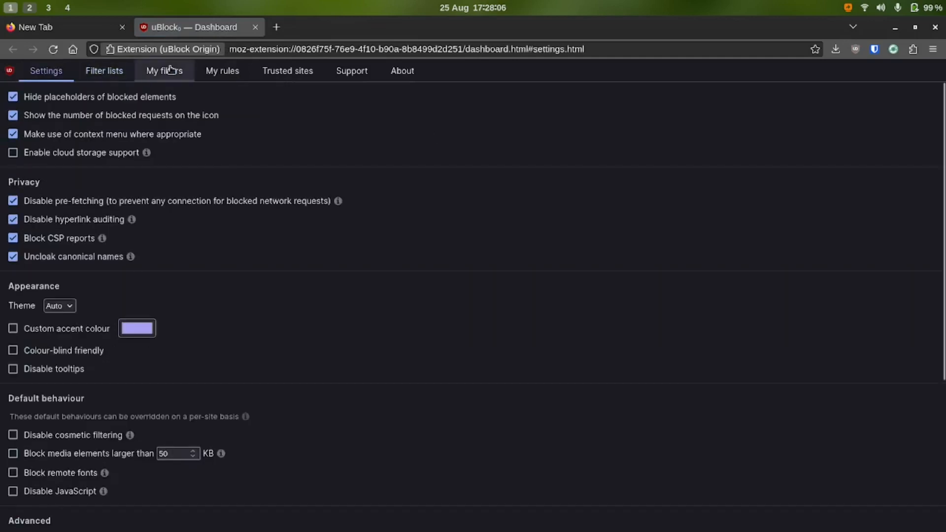
pyautogui.click(164, 71)
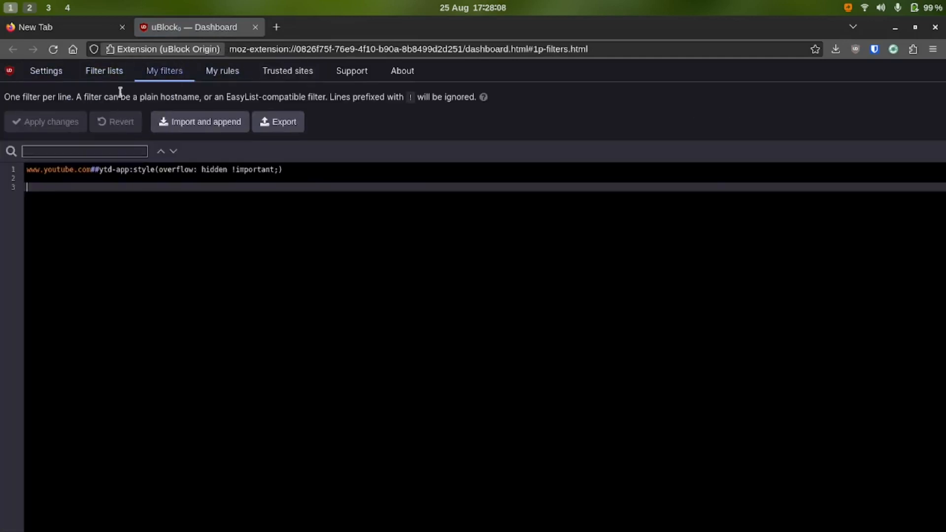
pyautogui.click(45, 71)
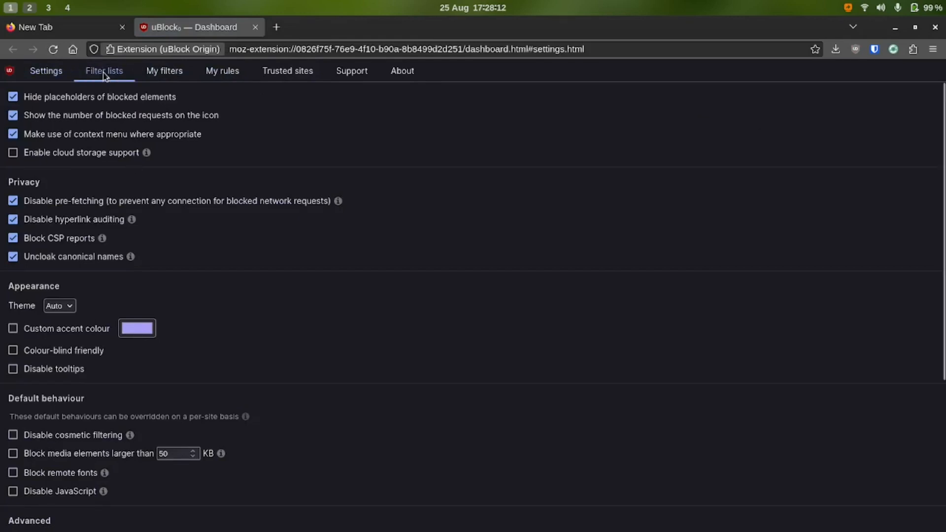
# Step: Switch the dashboard to the Filter lists page
pyautogui.click(103, 71)
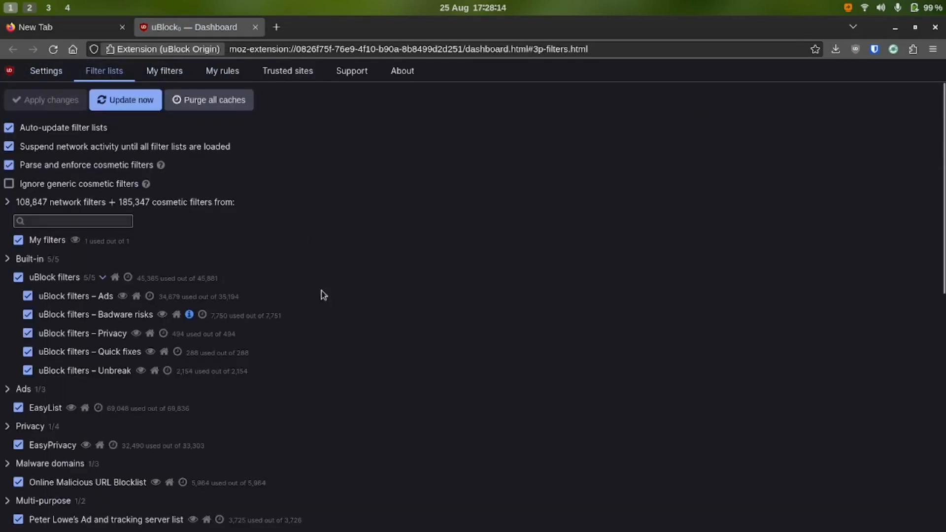
pyautogui.moveTo(255, 198)
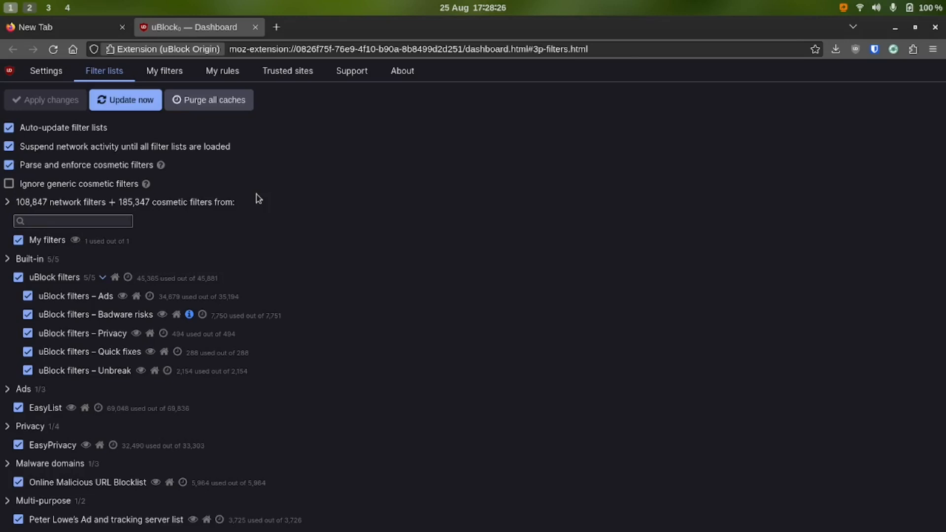
pyautogui.moveTo(253, 238)
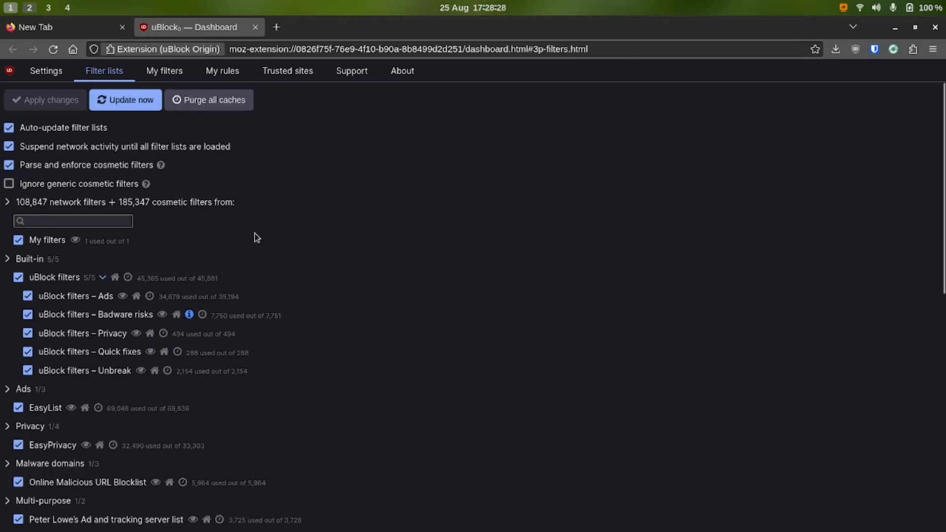
pyautogui.scroll(-3)
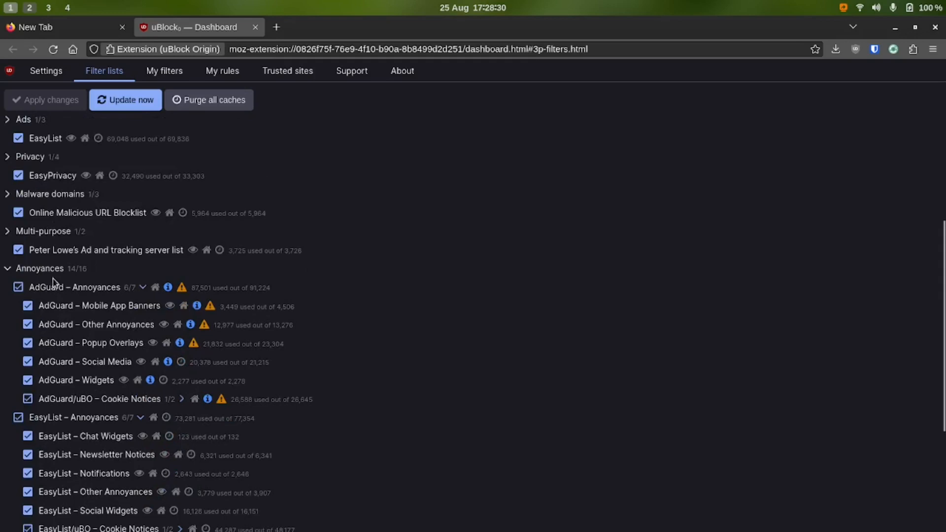
pyautogui.scroll(-3)
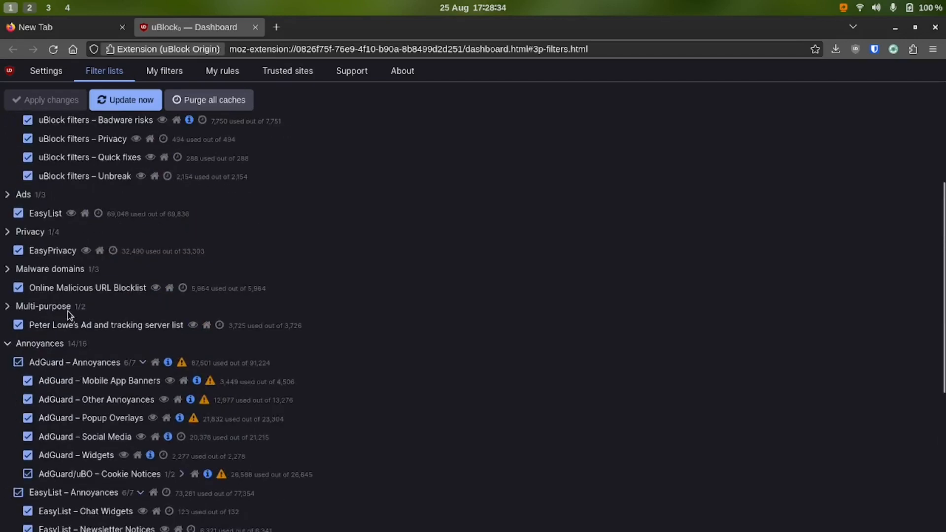
pyautogui.moveTo(75, 398)
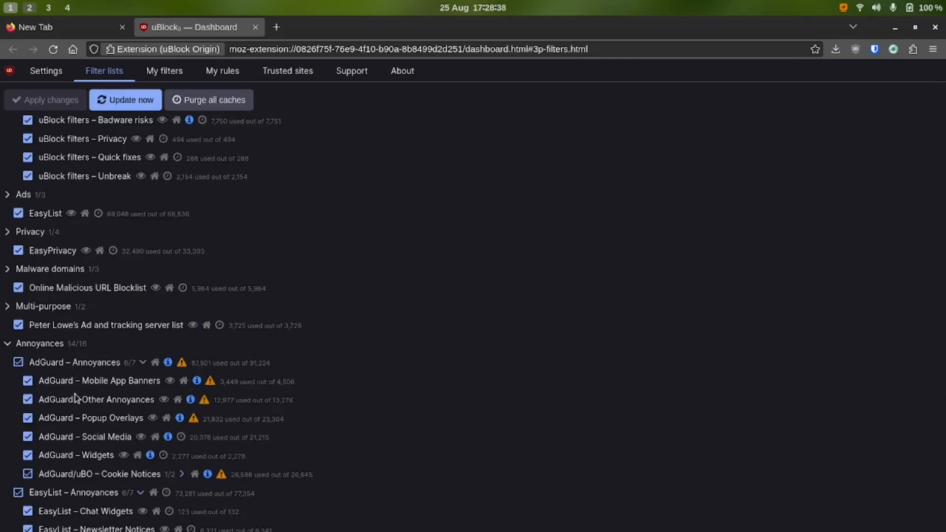
pyautogui.moveTo(88, 385)
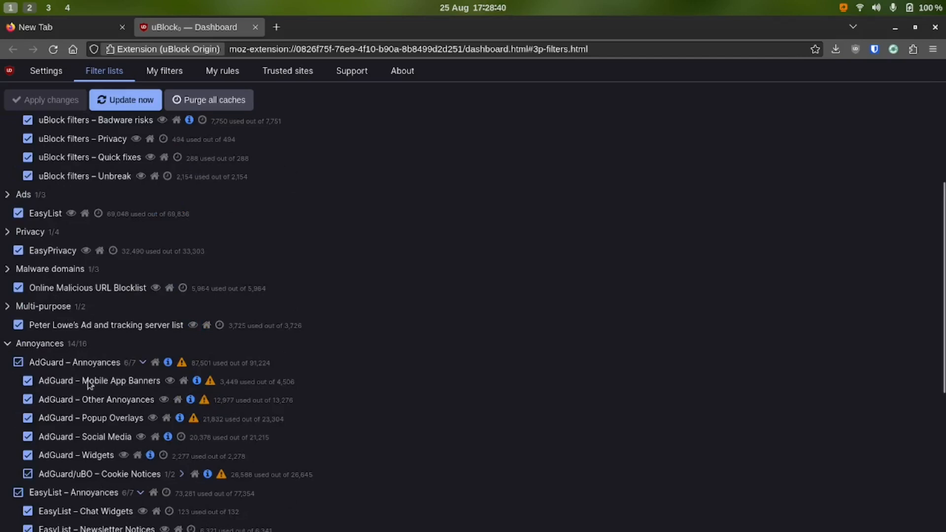
pyautogui.moveTo(133, 355)
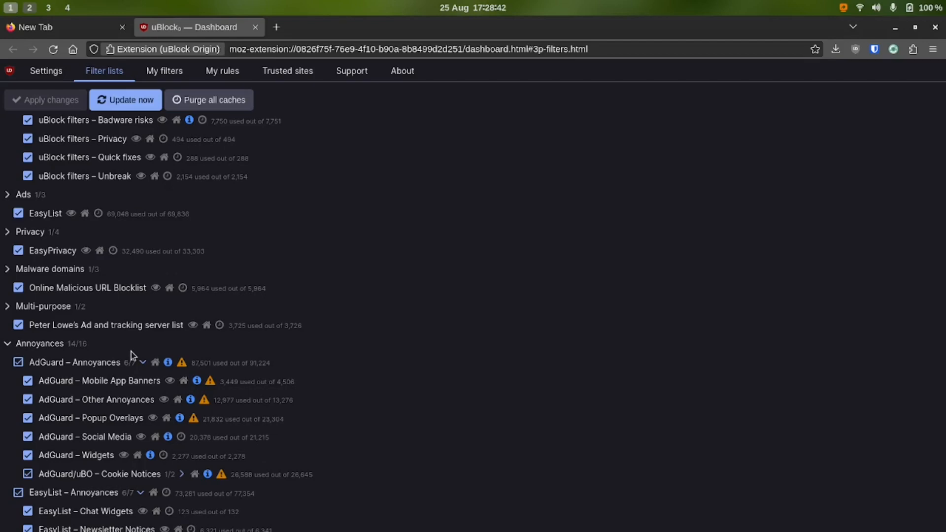
pyautogui.moveTo(89, 341)
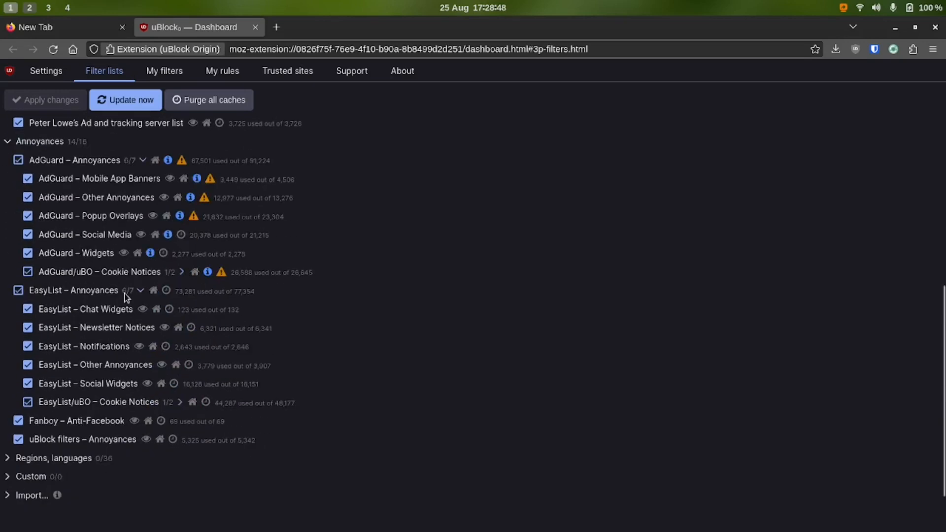
pyautogui.moveTo(240, 440)
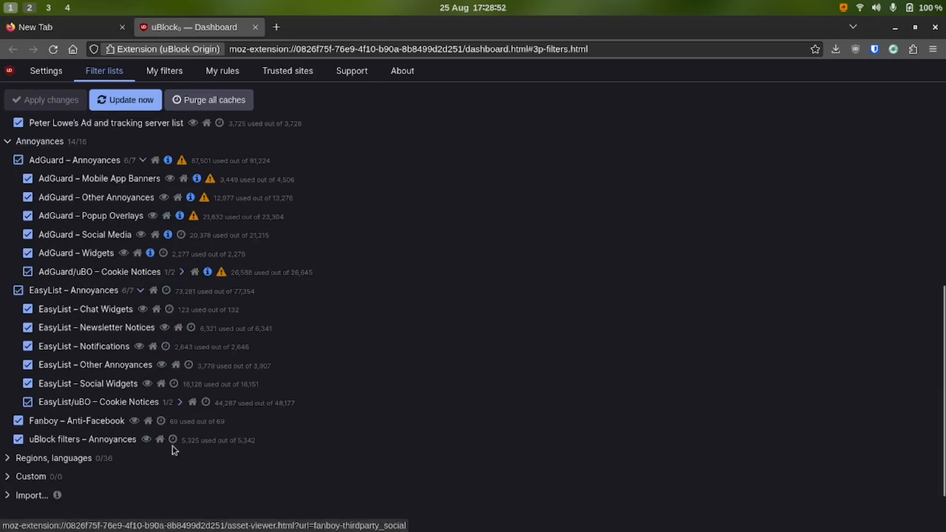
pyautogui.moveTo(111, 434)
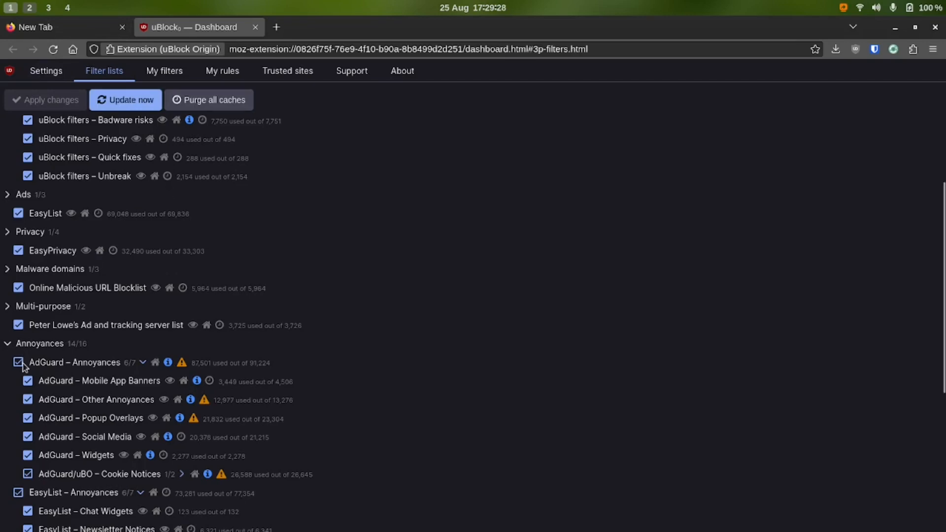
# Step: Recheck the AdGuard Annoyances group so all 7 lists are enabled, then apply the changes
pyautogui.click(18, 362)
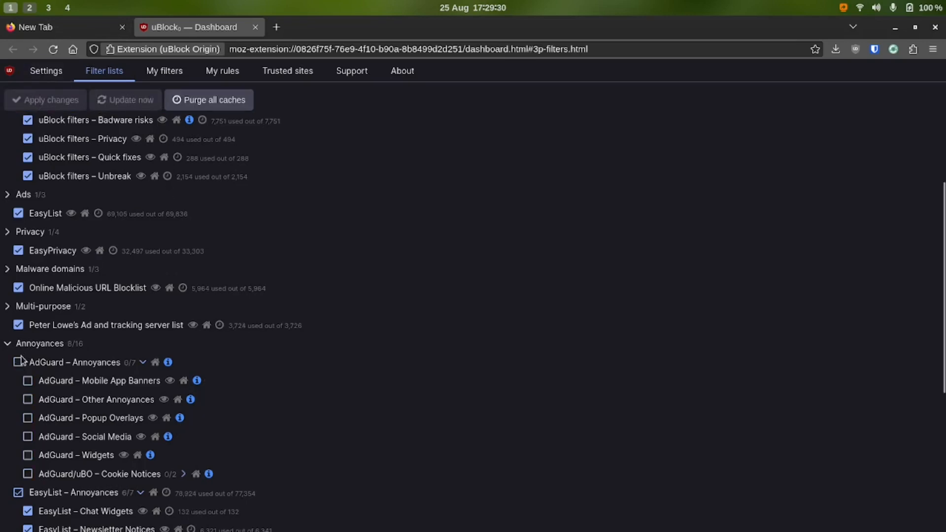
pyautogui.click(18, 362)
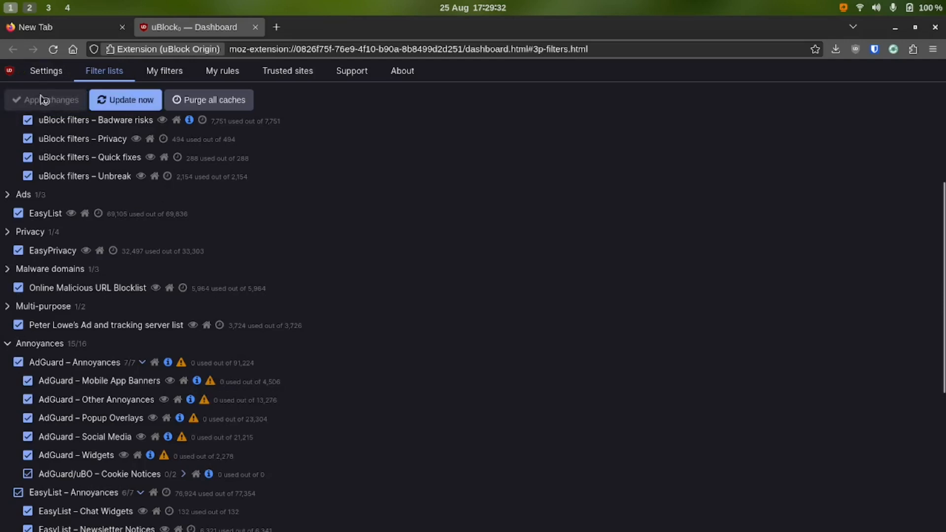
pyautogui.click(125, 100)
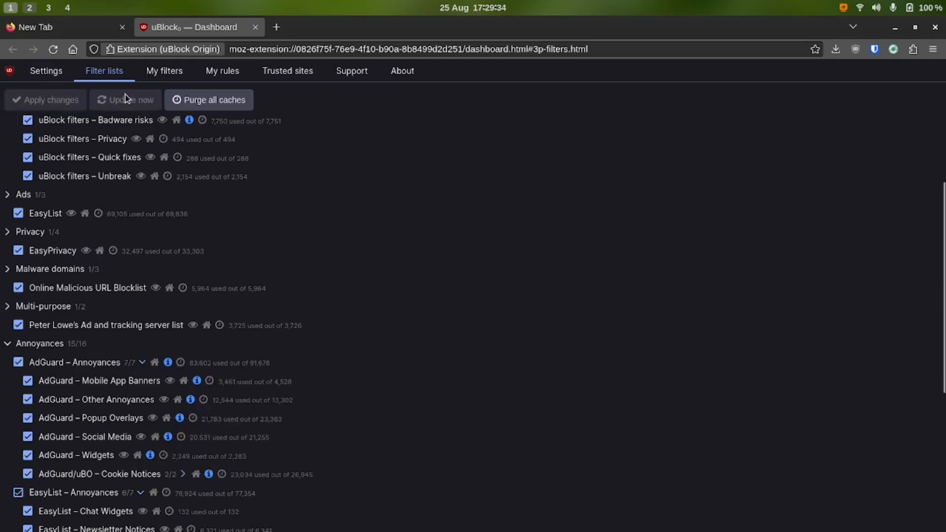
pyautogui.scroll(-3)
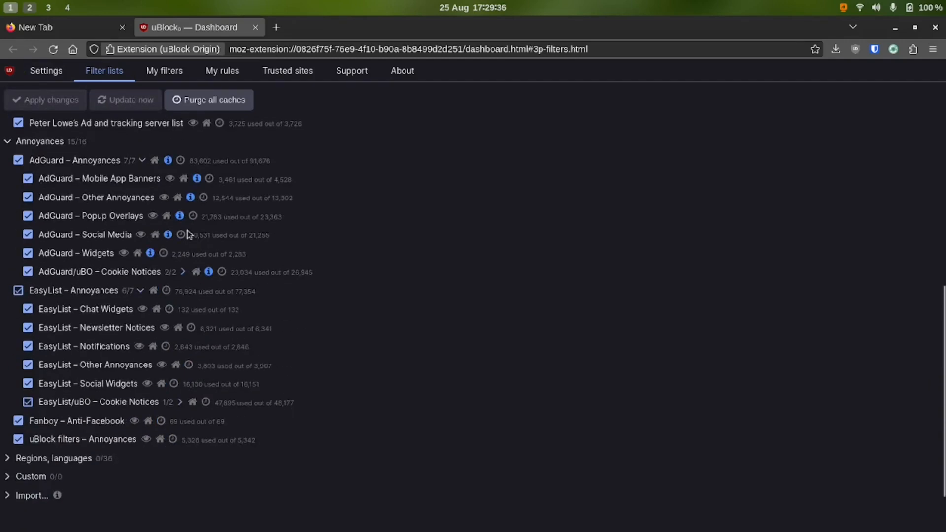